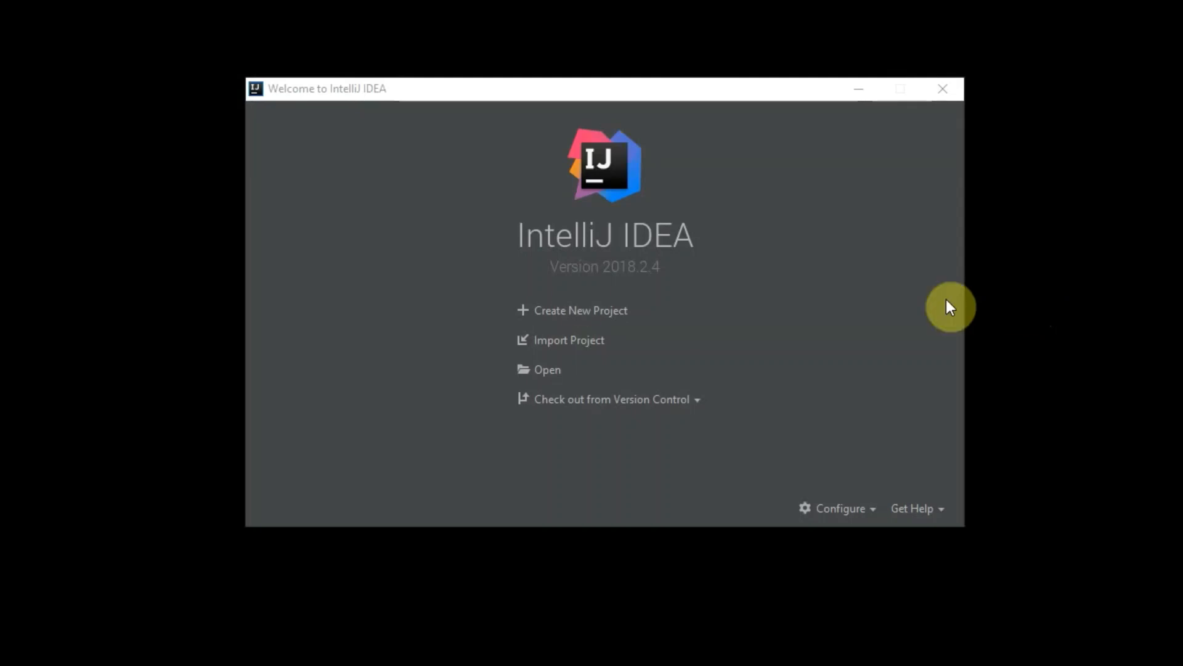
Create a plain Java project without a template, named BooksDBij
{"action": "left_click", "coordinate": [579, 310]}
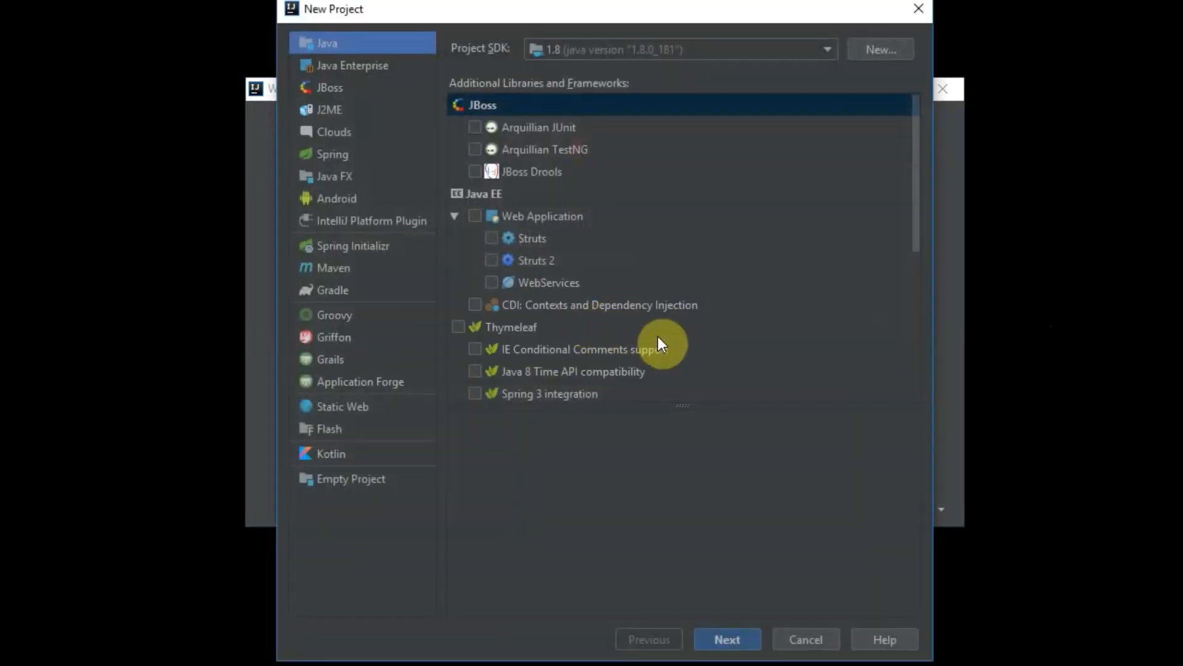
{"action": "left_click", "coordinate": [726, 640]}
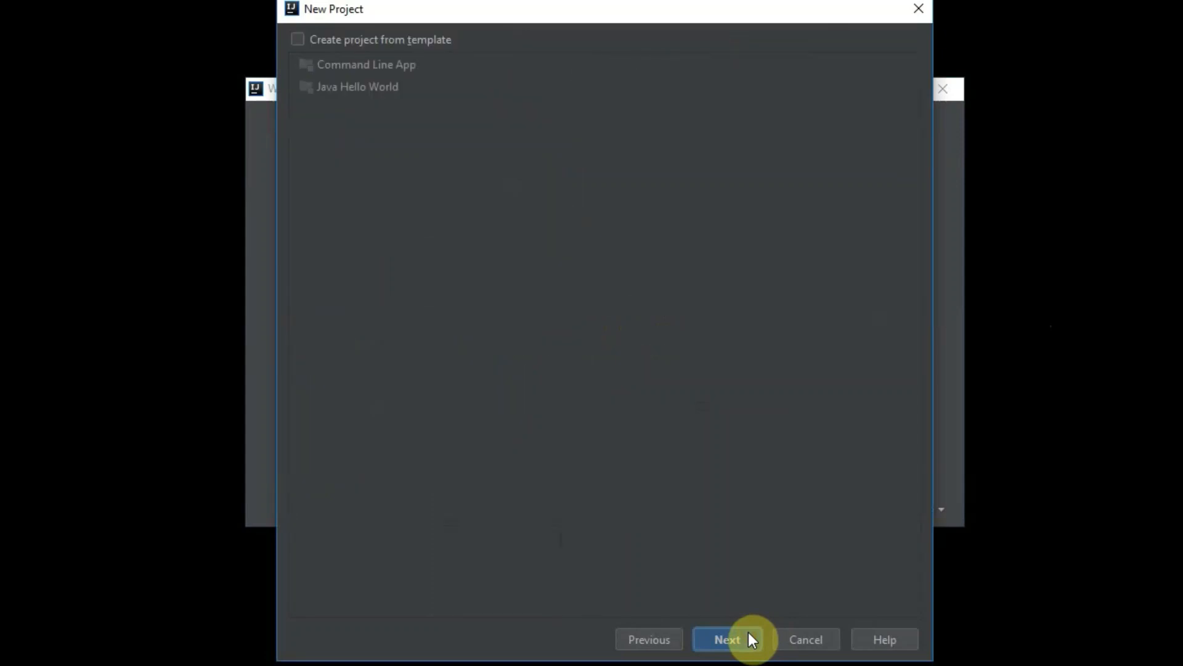
{"action": "left_click", "coordinate": [726, 639]}
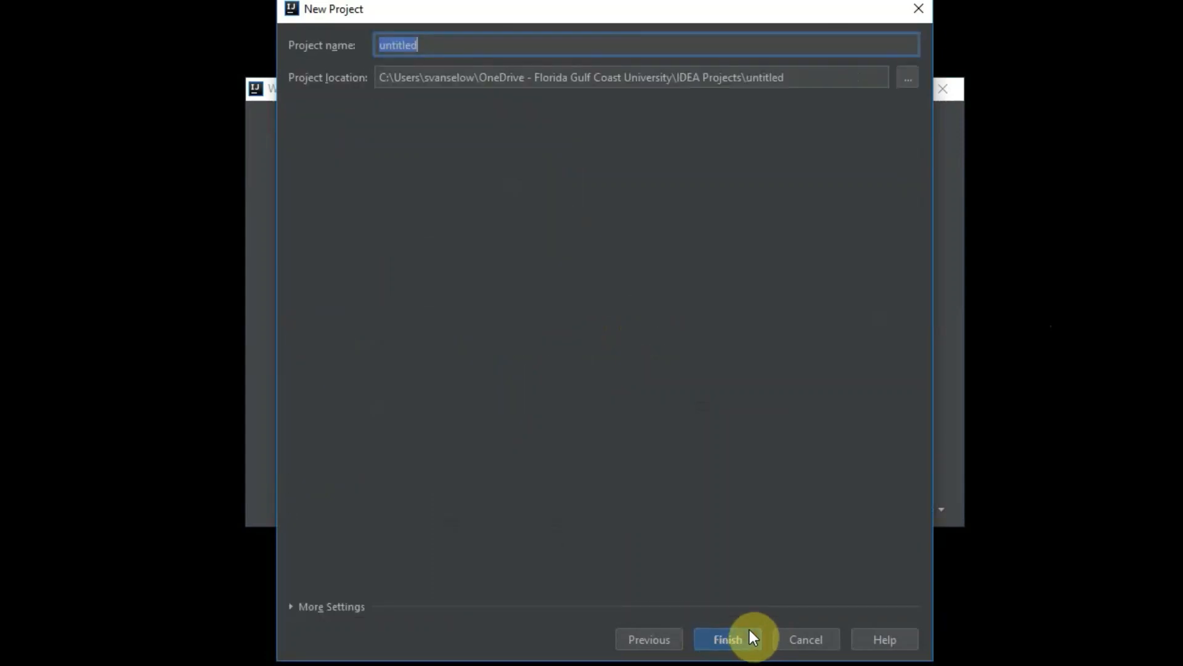
{"action": "type", "text": "Books"}
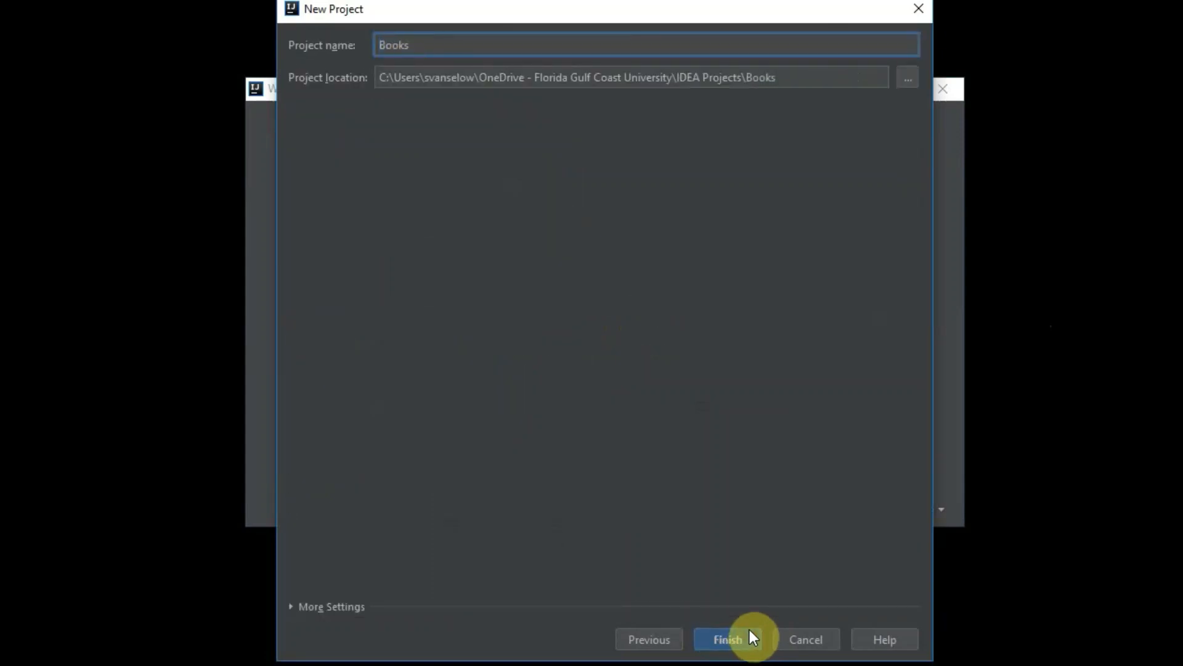
{"action": "type", "text": "DBij"}
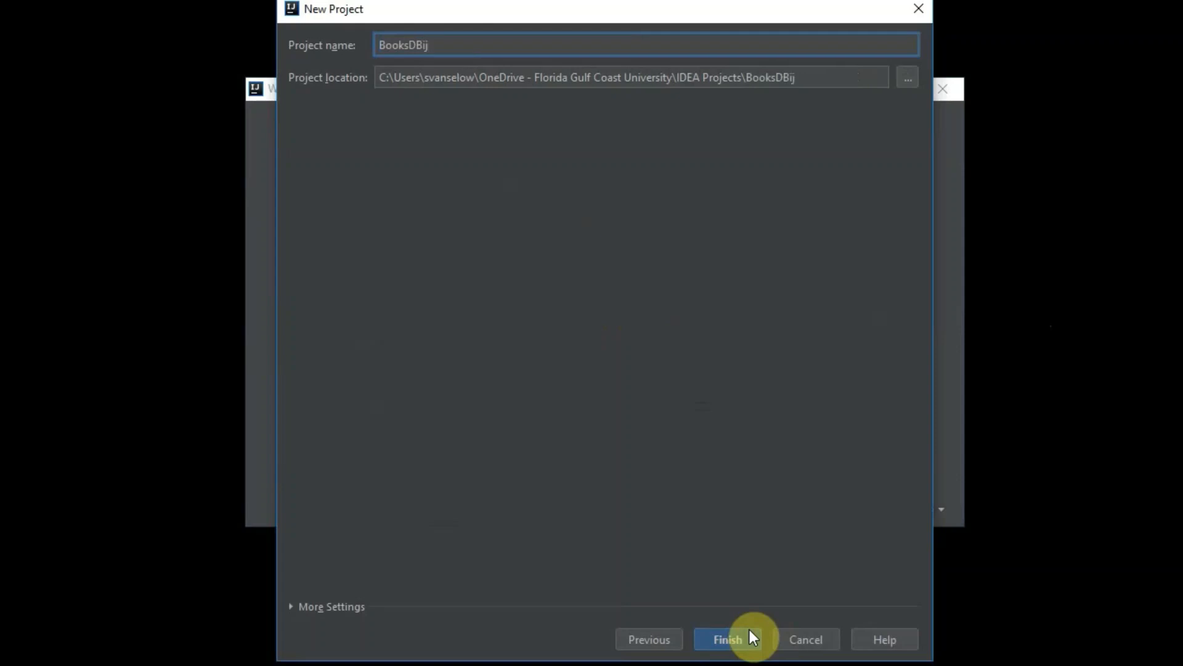
{"action": "left_click", "coordinate": [727, 639]}
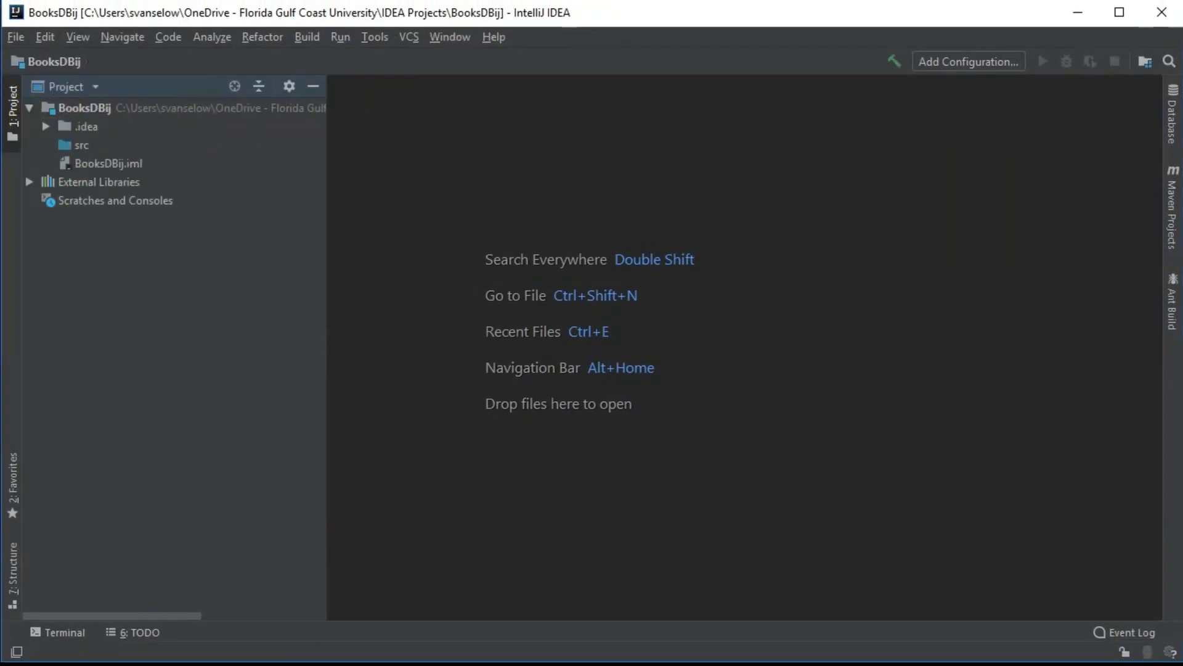
Paste the example Java files into src, add a lib folder, and start pasting the books database
{"action": "right_click", "coordinate": [470, 262]}
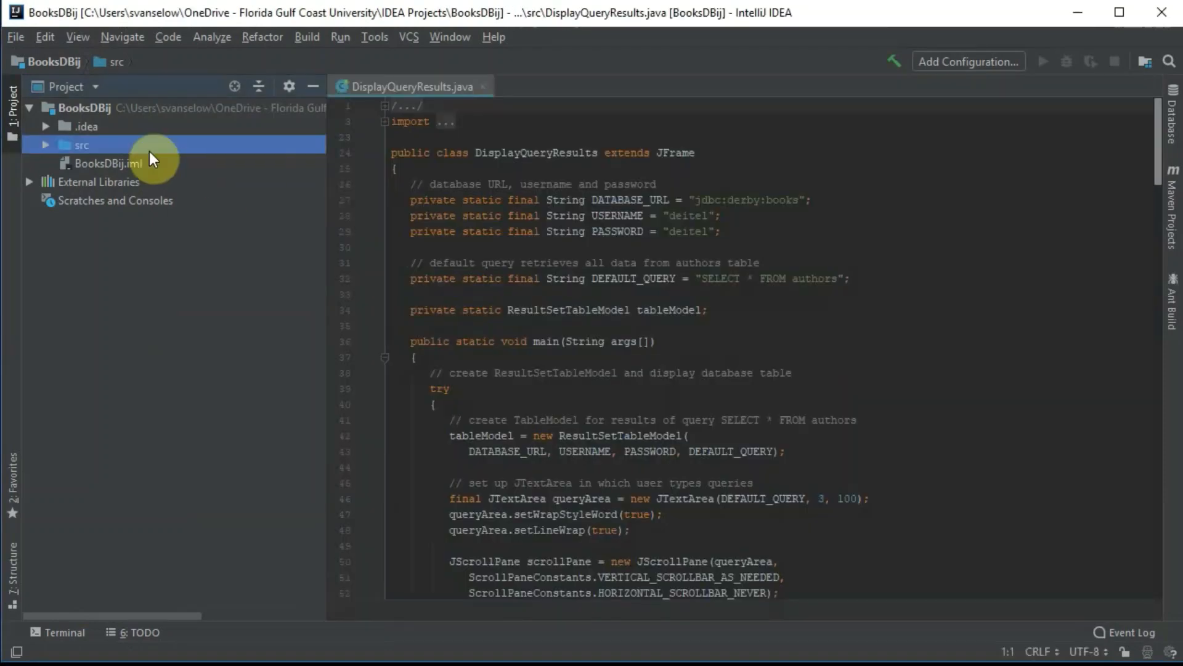
{"action": "right_click", "coordinate": [80, 144]}
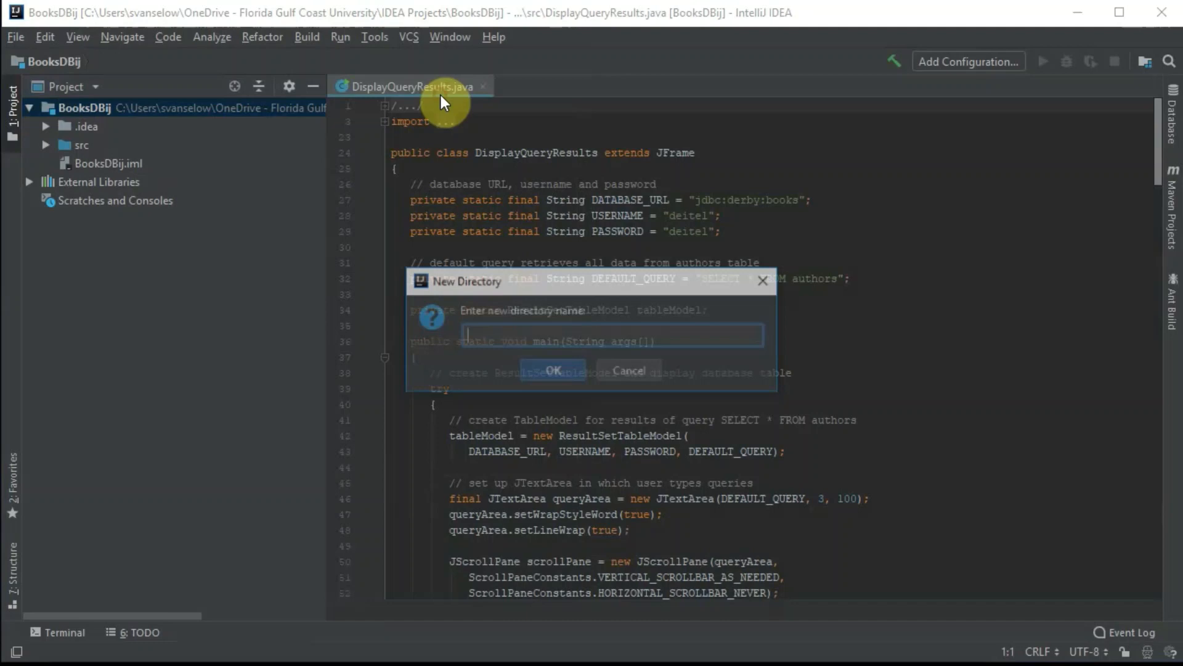
{"action": "type", "text": "lib"}
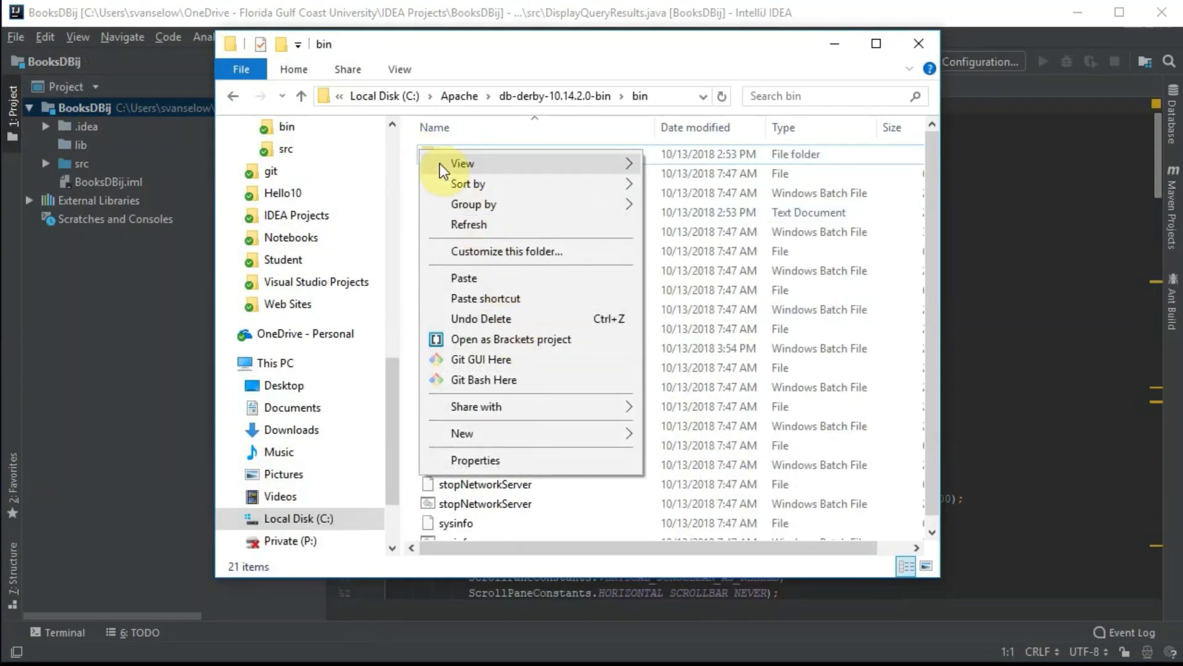
{"action": "right_click", "coordinate": [453, 154]}
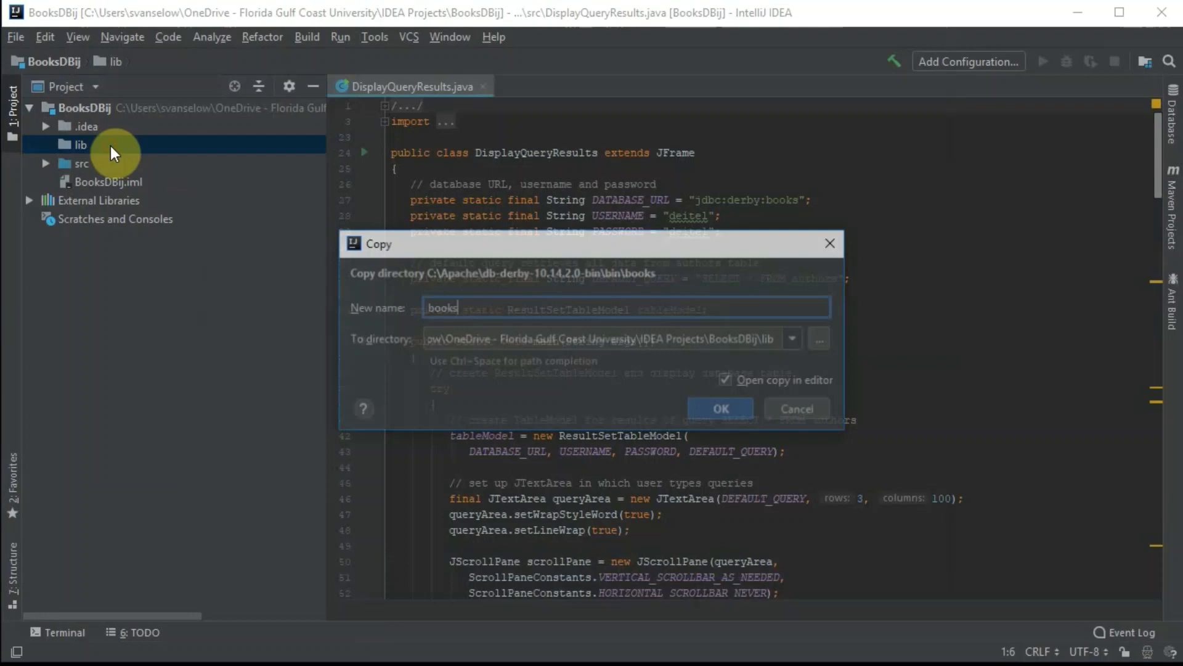
Copy the books database and derby.jar into lib, then open DisplayAuthors from src
{"action": "left_click", "coordinate": [719, 407]}
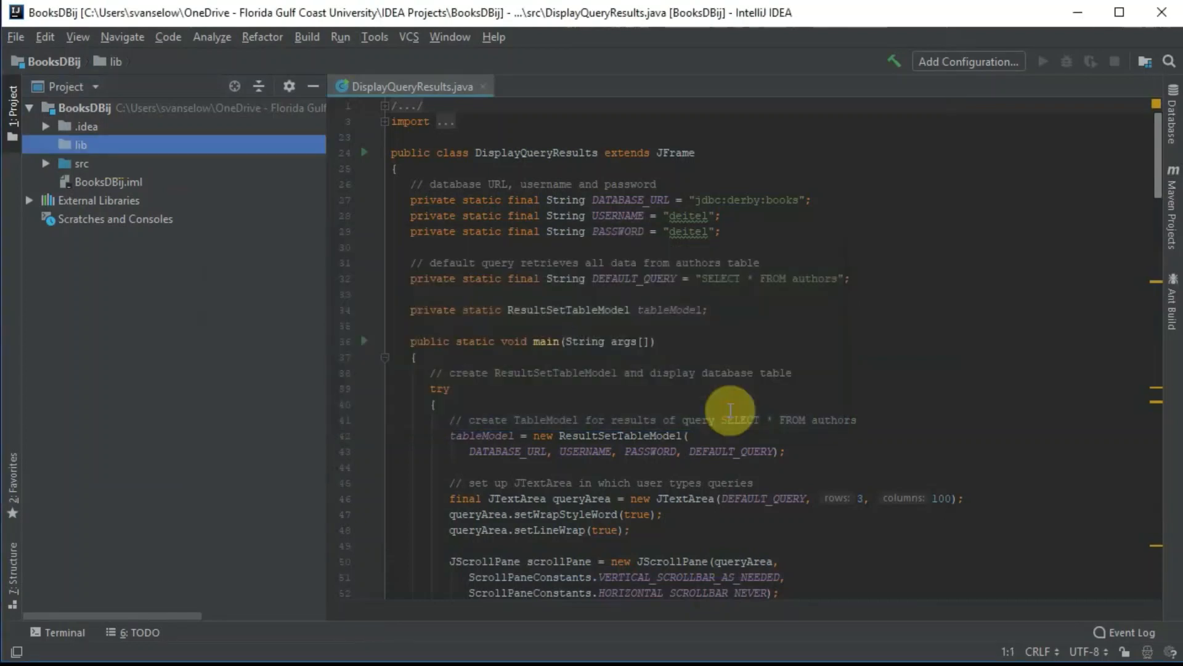
{"action": "left_click", "coordinate": [45, 144]}
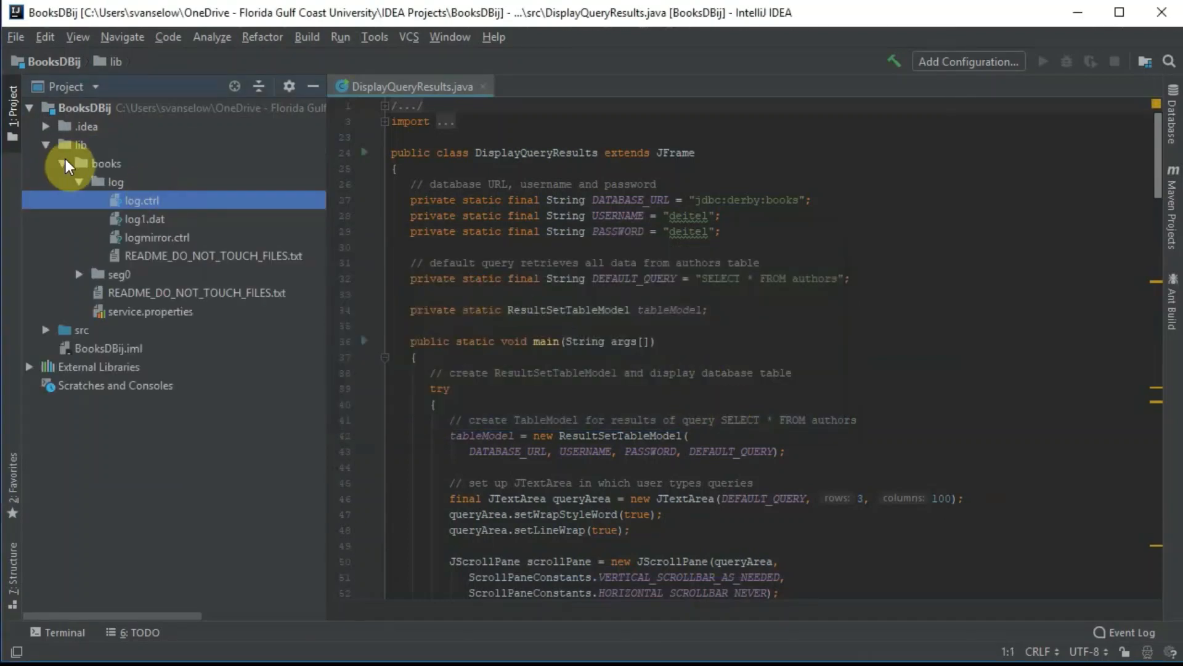
{"action": "left_click", "coordinate": [104, 163]}
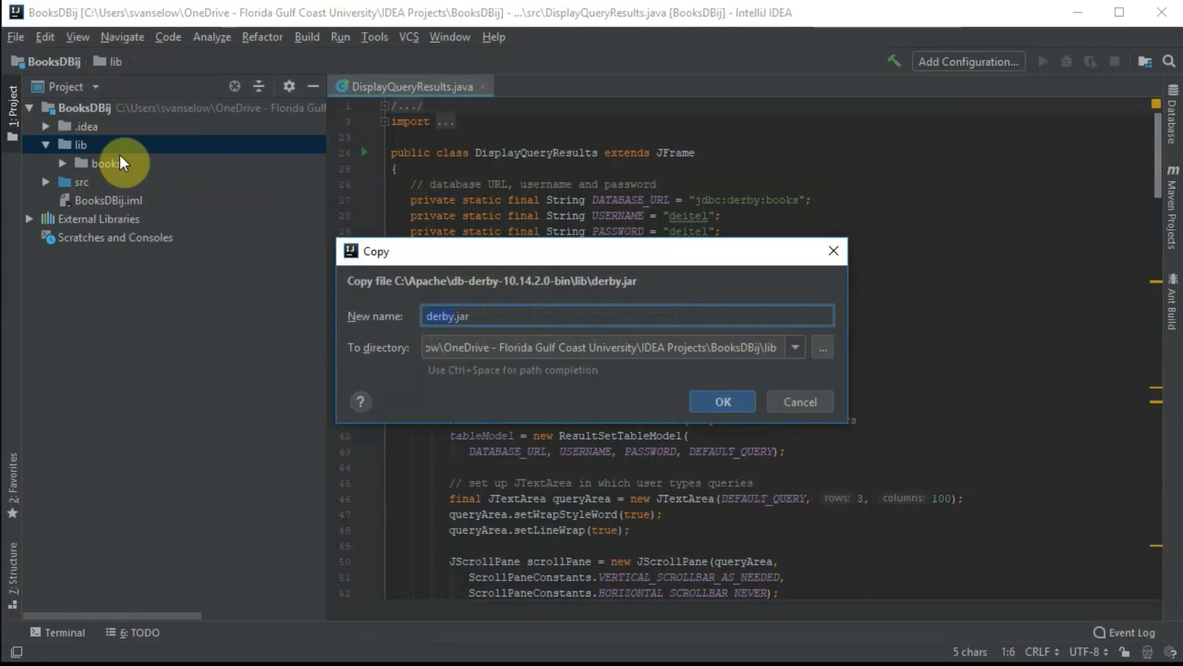
{"action": "left_click", "coordinate": [722, 401]}
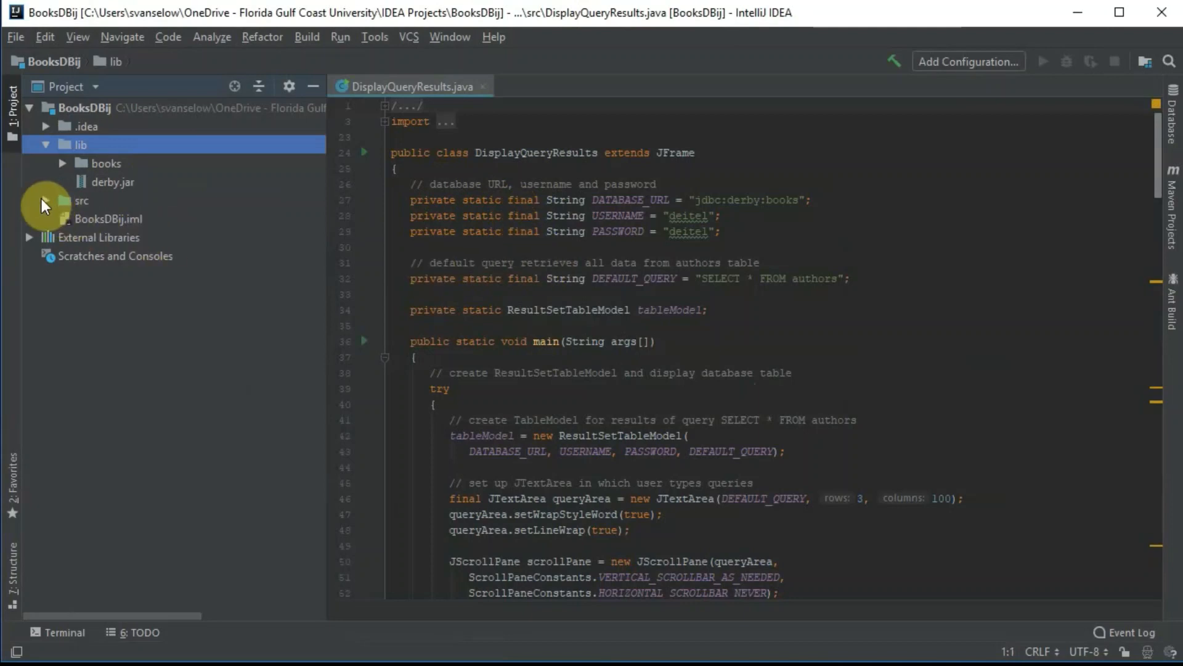
{"action": "left_click", "coordinate": [64, 200]}
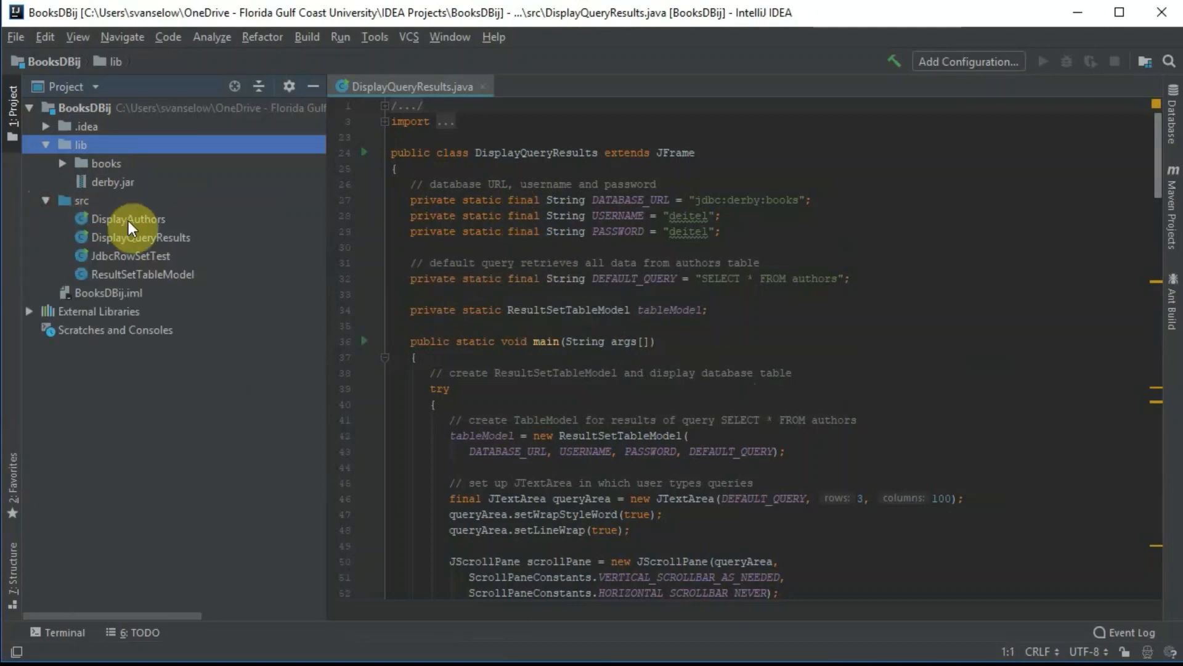
{"action": "double_click", "coordinate": [127, 218]}
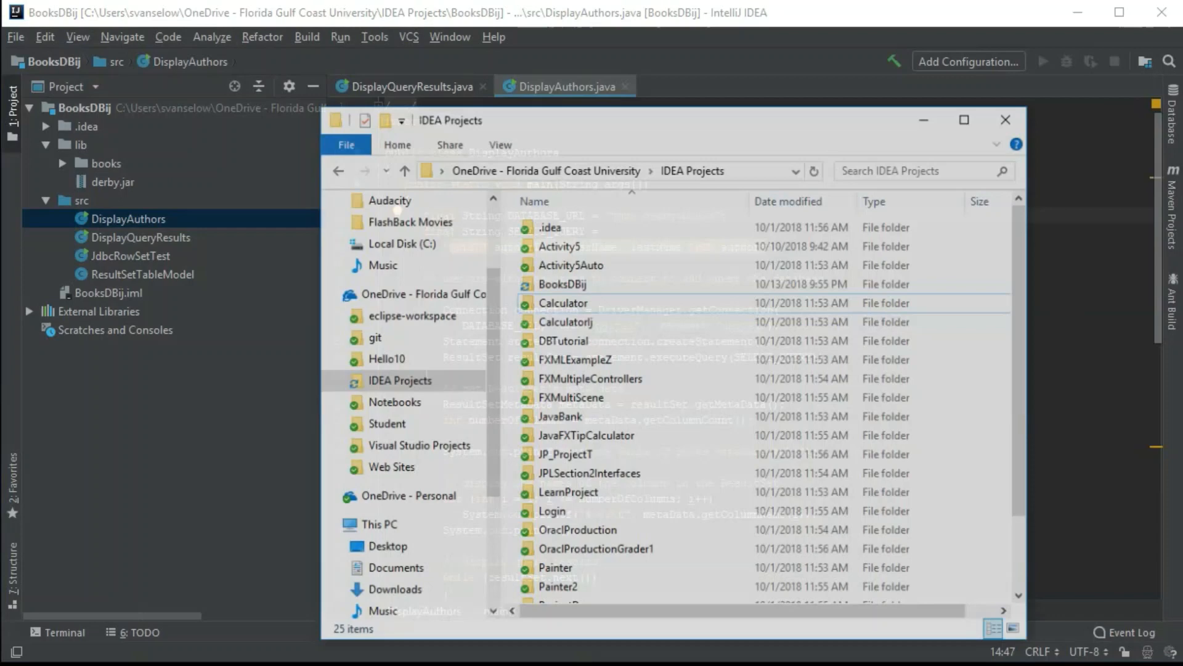
Browse File Explorer into the BooksDBij project folder and its lib subfolder
{"action": "double_click", "coordinate": [562, 283]}
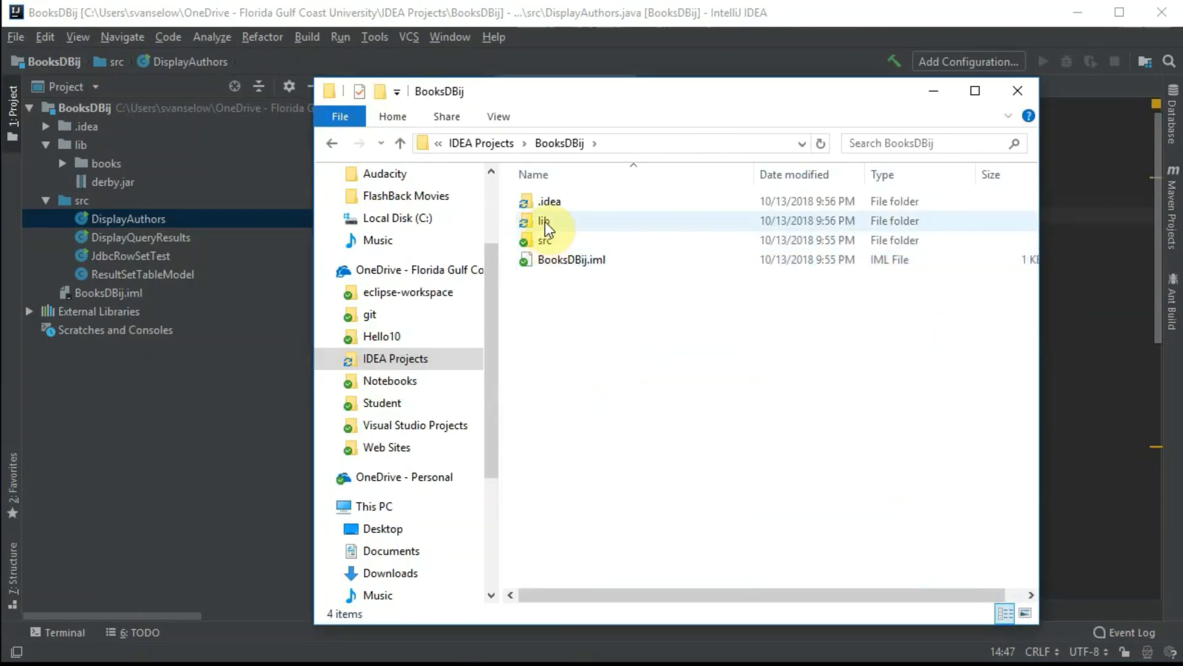
{"action": "double_click", "coordinate": [544, 220]}
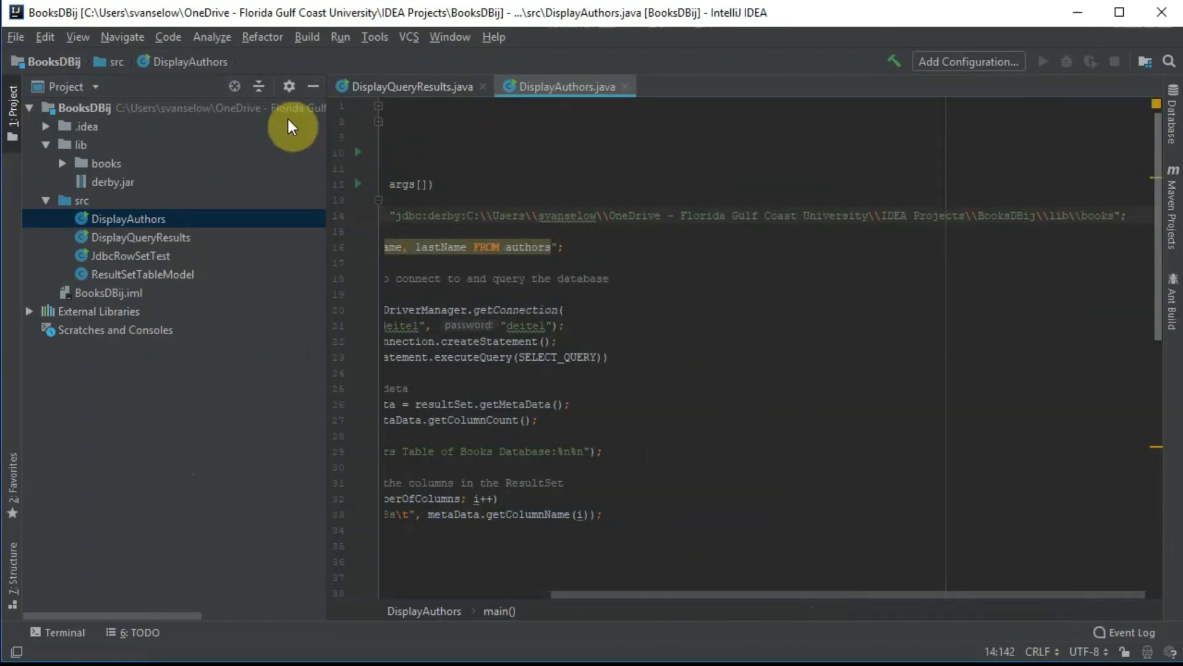
{"action": "mouse_move", "coordinate": [1055, 128]}
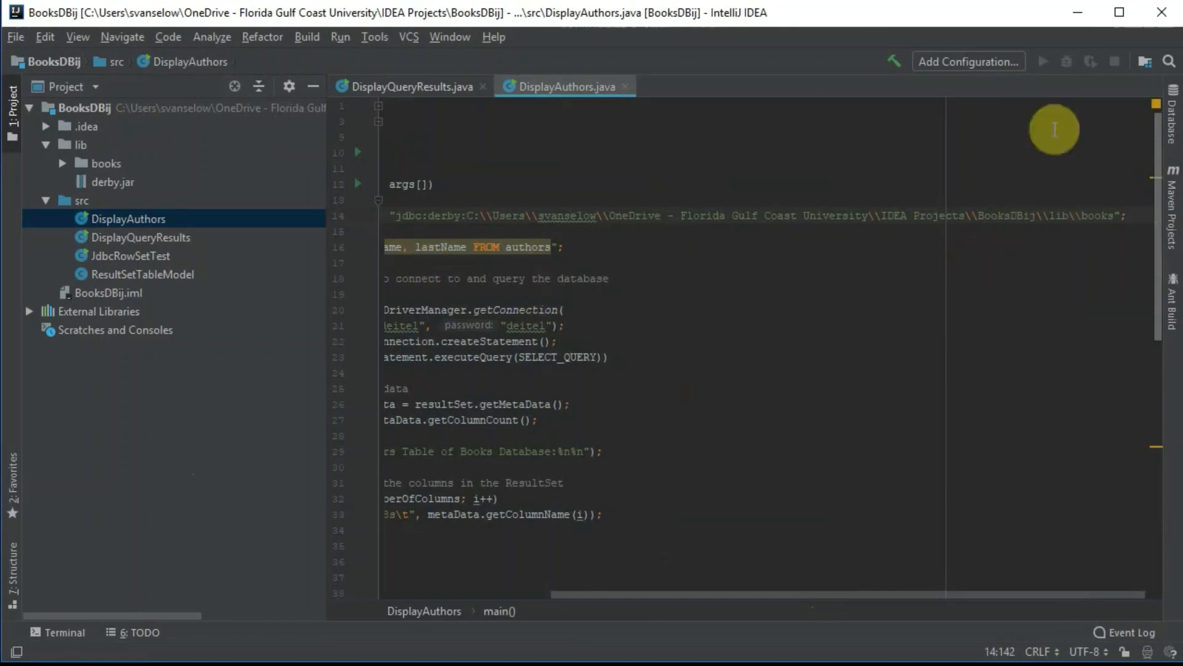
Run DisplayAuthors.main(), which fails with a 'No suitable driver found' SQLException
{"action": "right_click", "coordinate": [128, 219]}
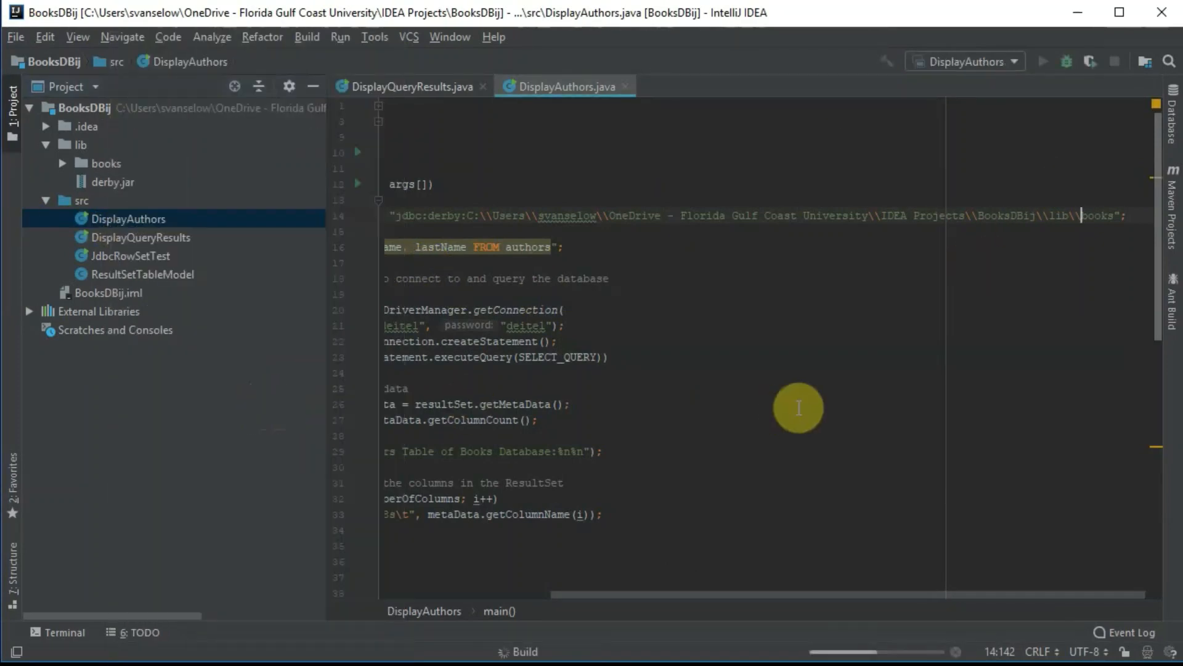
{"action": "left_click", "coordinate": [1045, 61]}
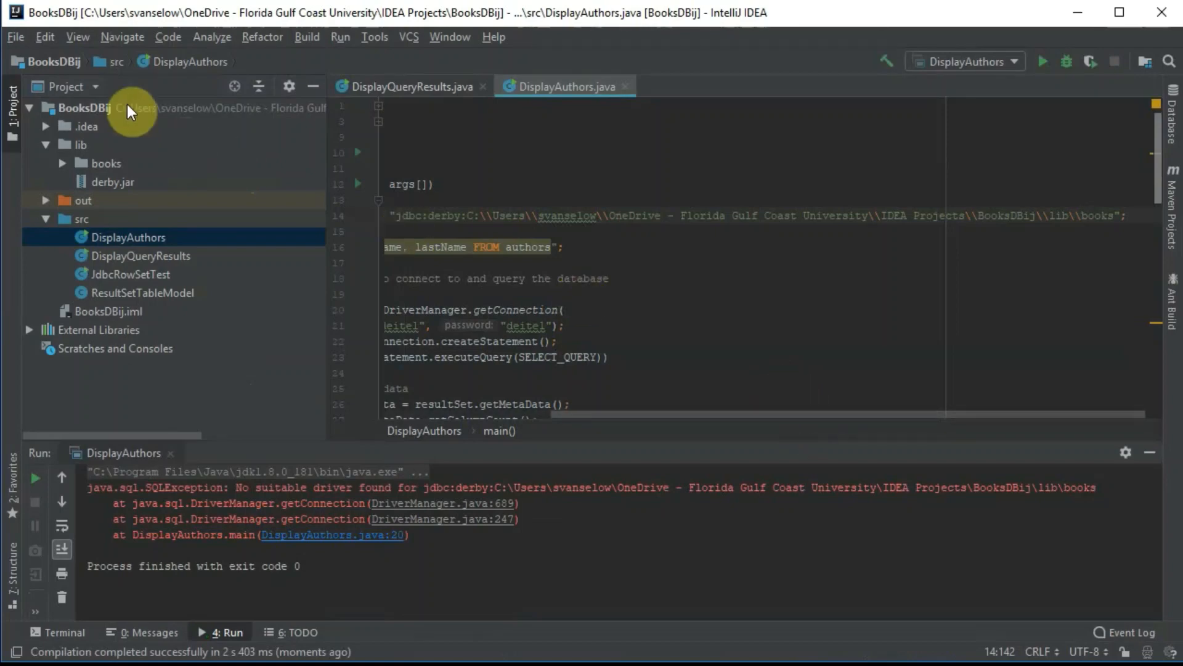
{"action": "left_click", "coordinate": [15, 37]}
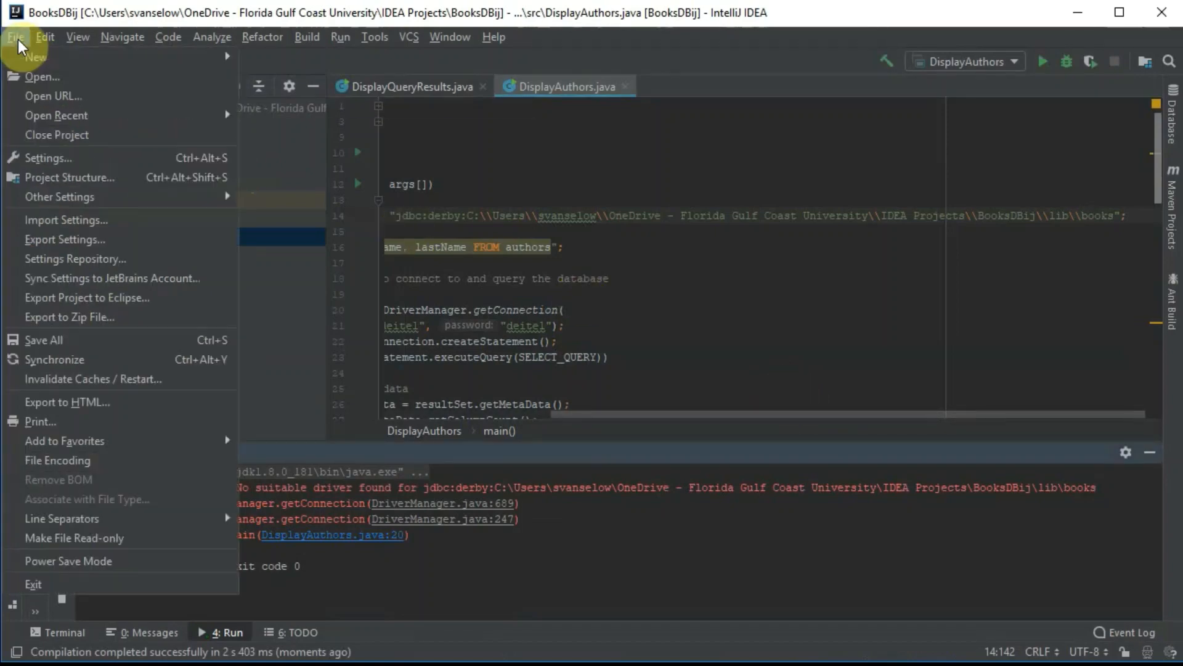
In Project Structure, add lib/derby.jar as a JAR dependency of the BooksDBij module
{"action": "left_click", "coordinate": [69, 177]}
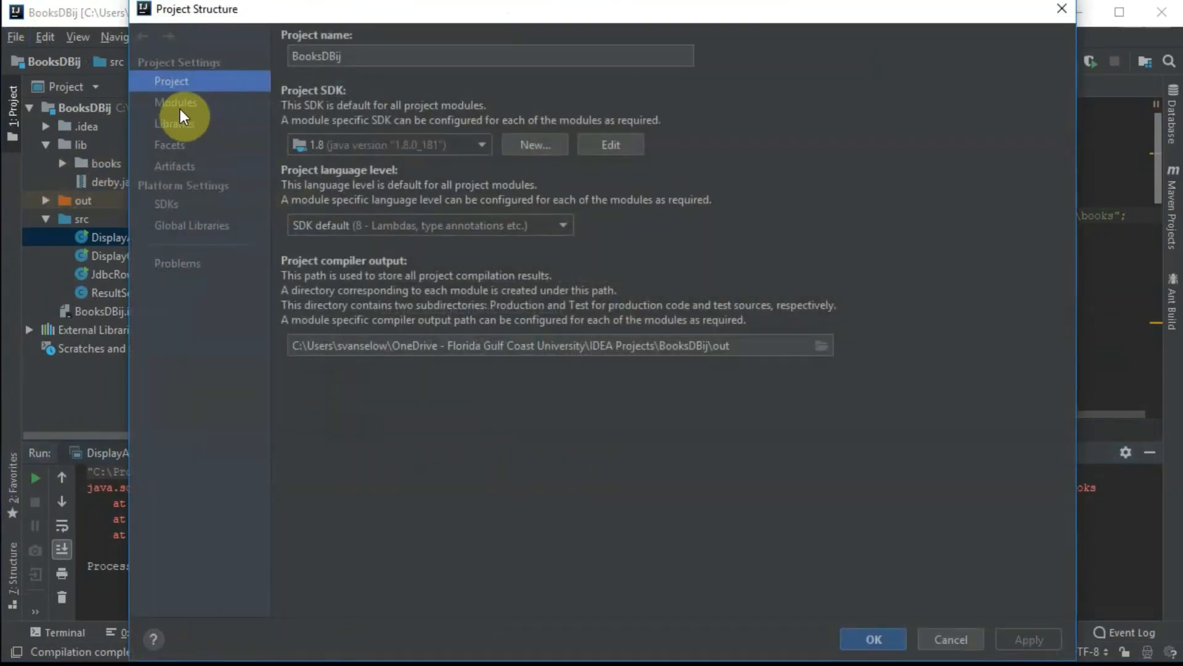
{"action": "left_click", "coordinate": [175, 101]}
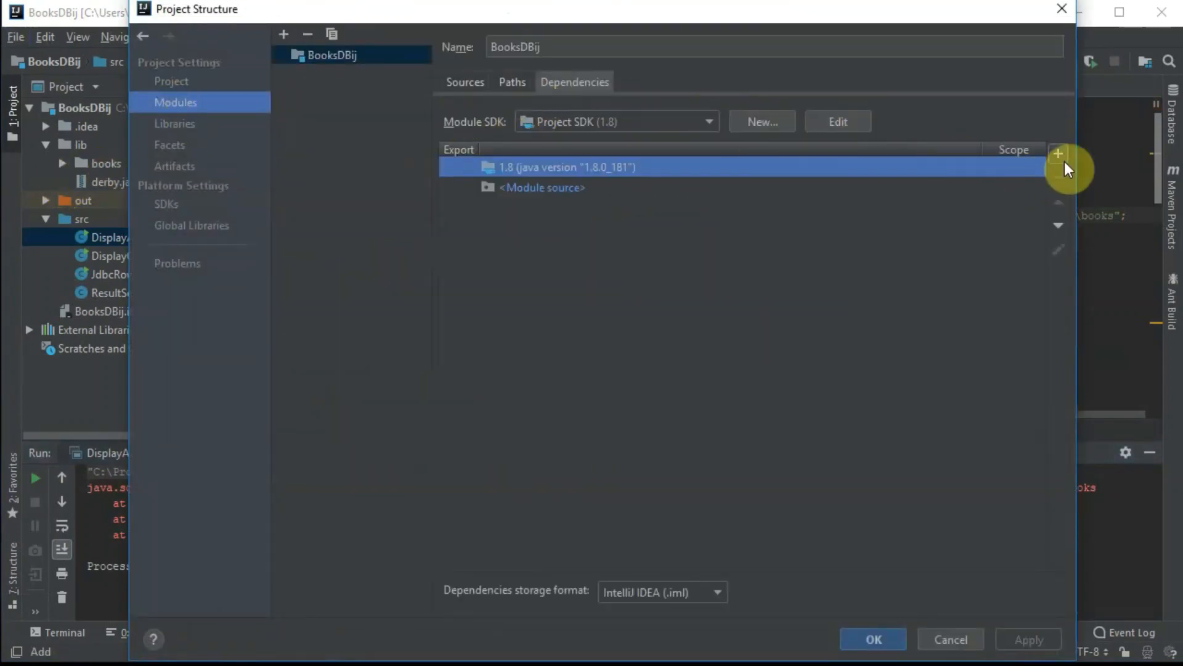
{"action": "left_click", "coordinate": [1058, 154]}
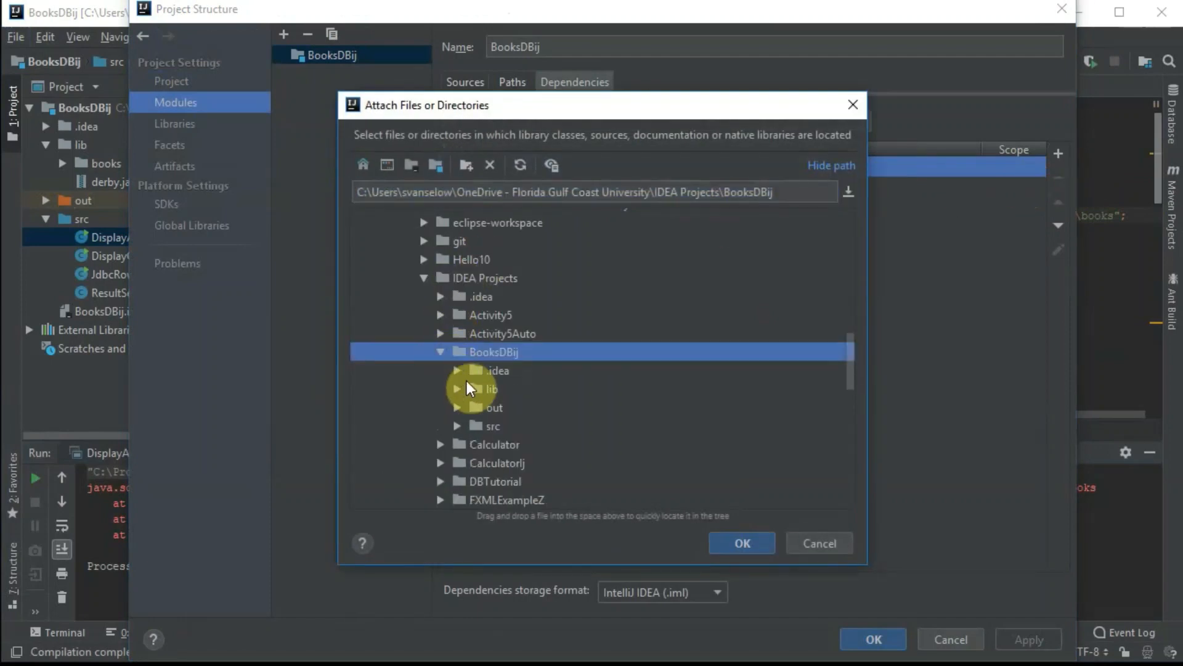
{"action": "left_click", "coordinate": [491, 387]}
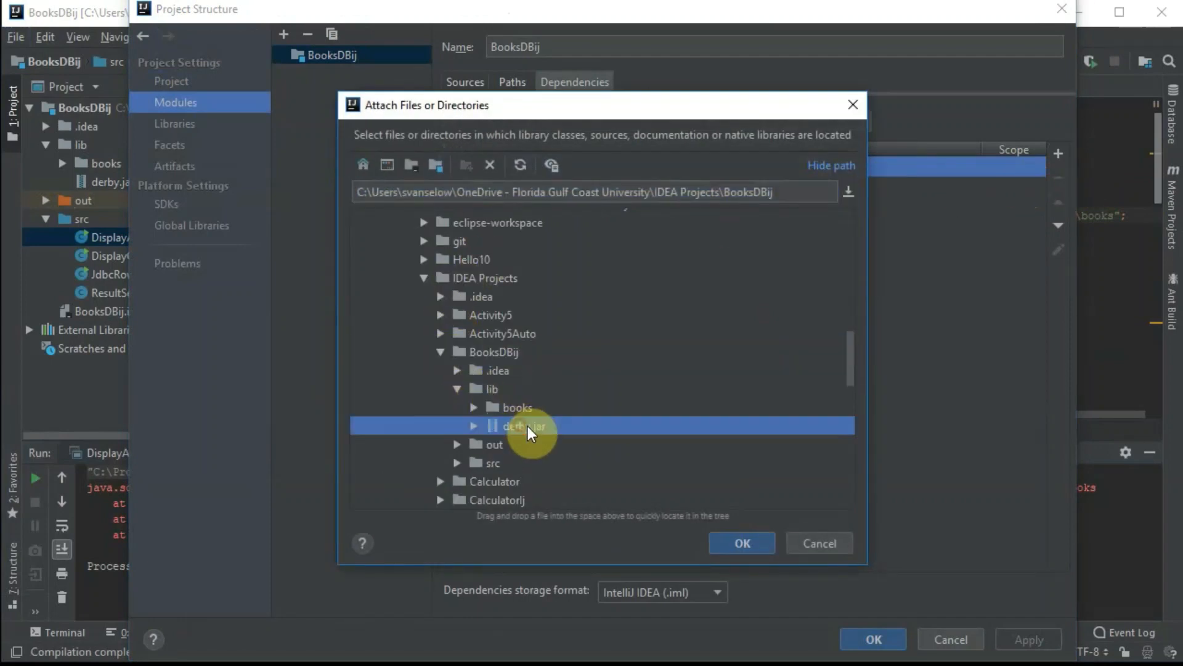
{"action": "left_click", "coordinate": [740, 543]}
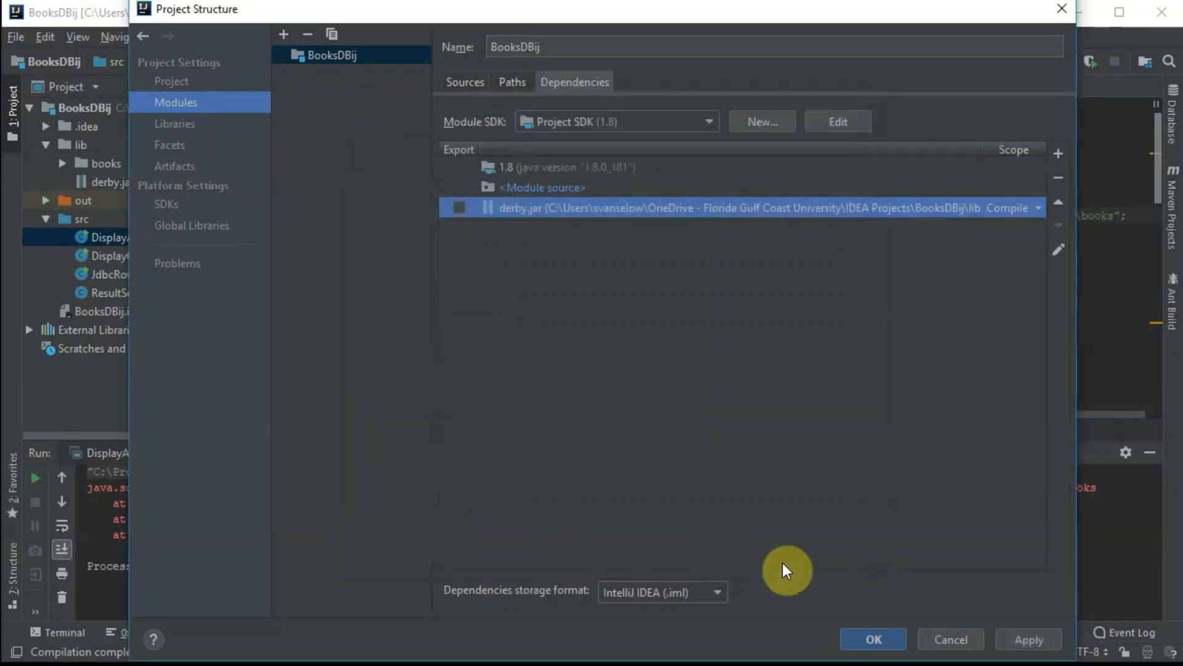
{"action": "left_click", "coordinate": [873, 638]}
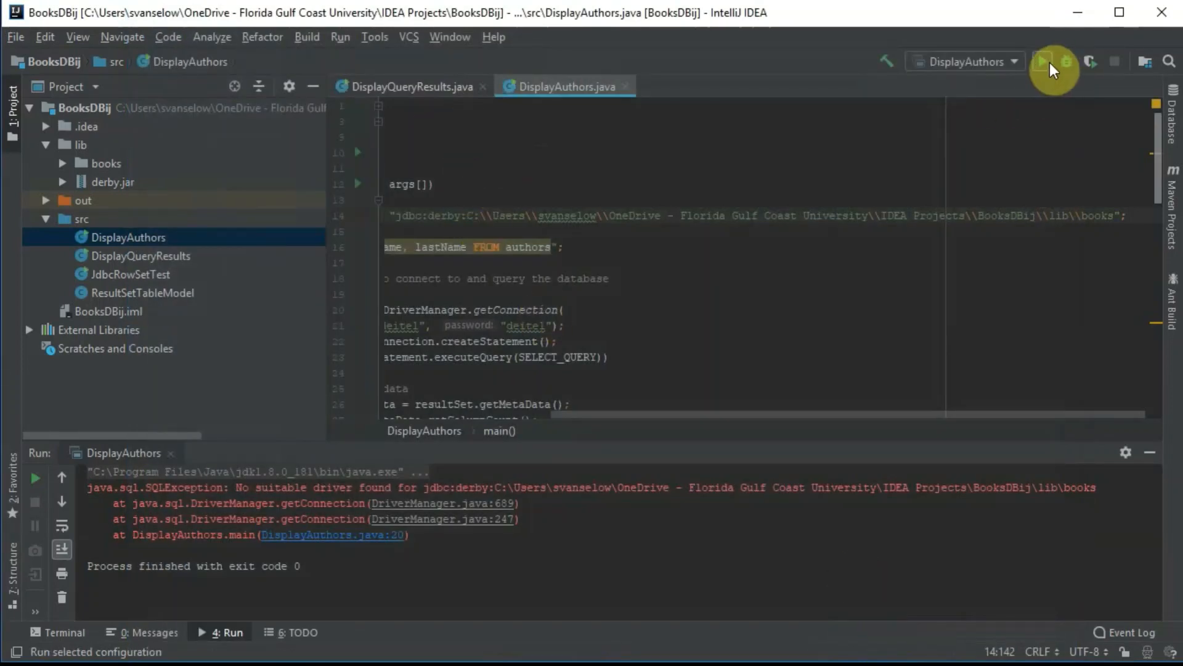
Rerun the DisplayAuthors configuration so it prints the five author rows
{"action": "left_click", "coordinate": [1048, 62]}
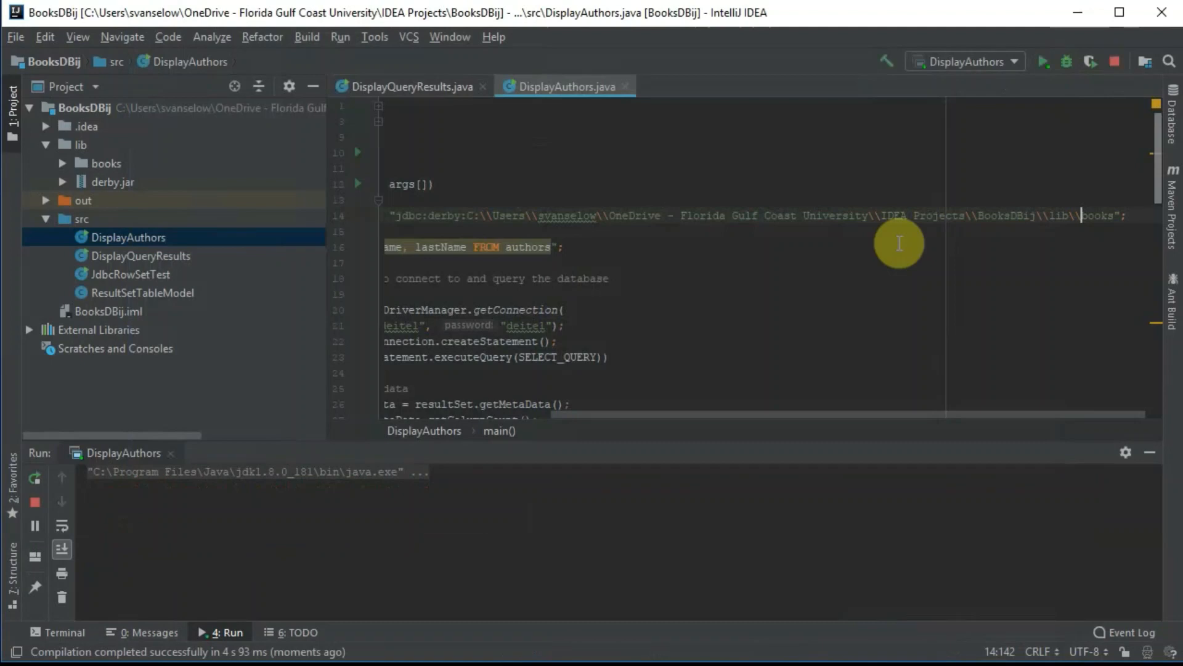
{"action": "left_click", "coordinate": [1043, 62]}
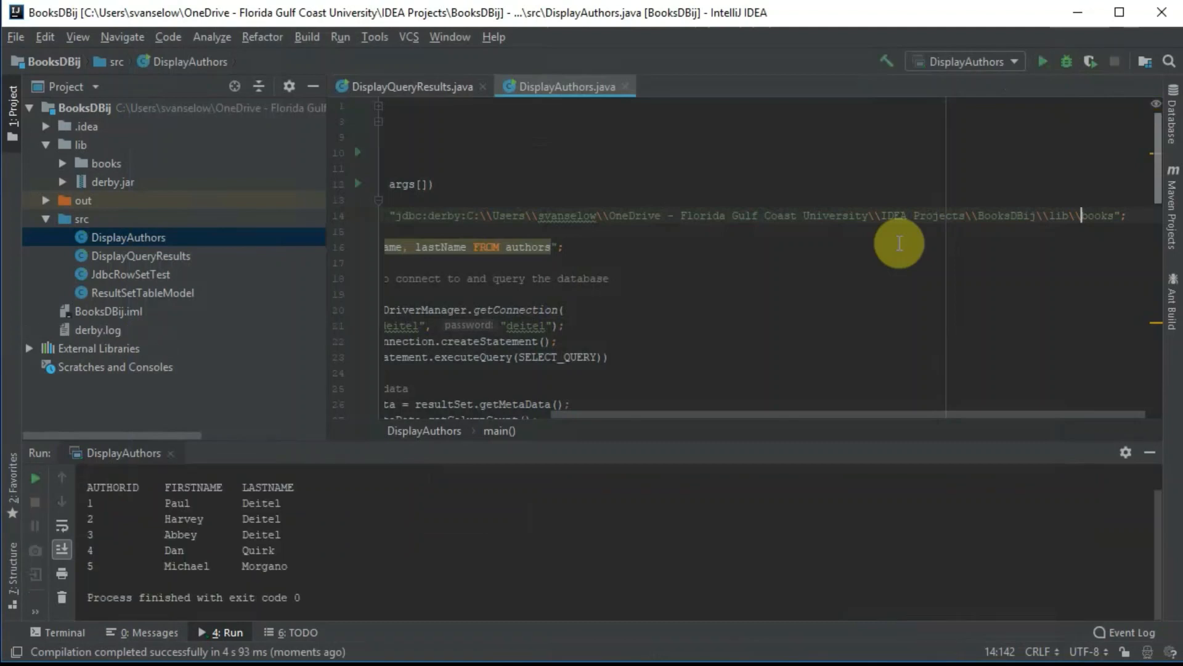